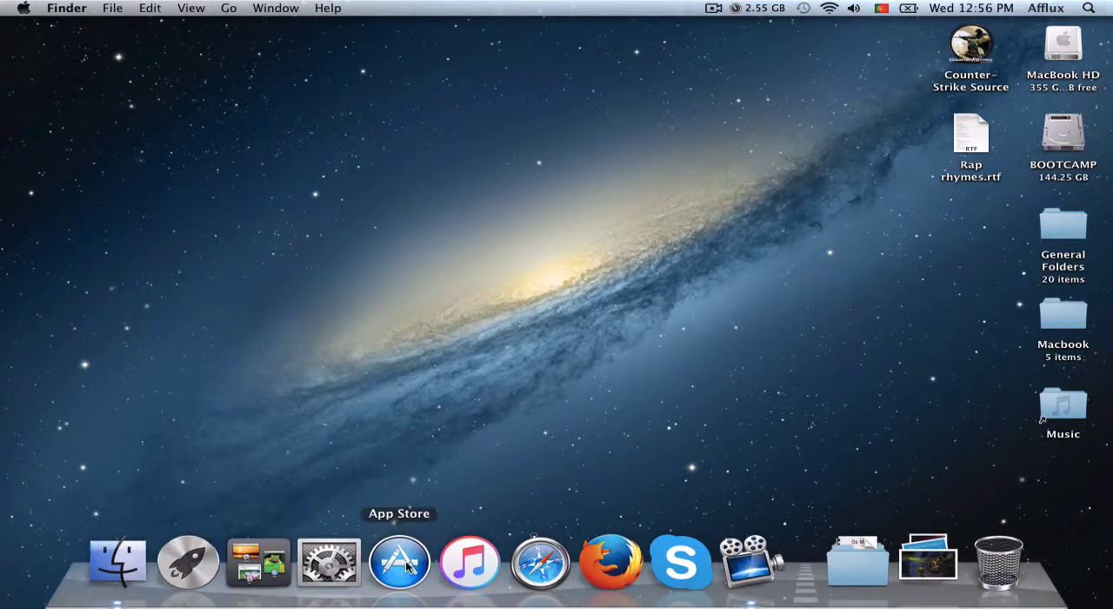
{"action": "mouse_move", "coordinate": [574, 292]}
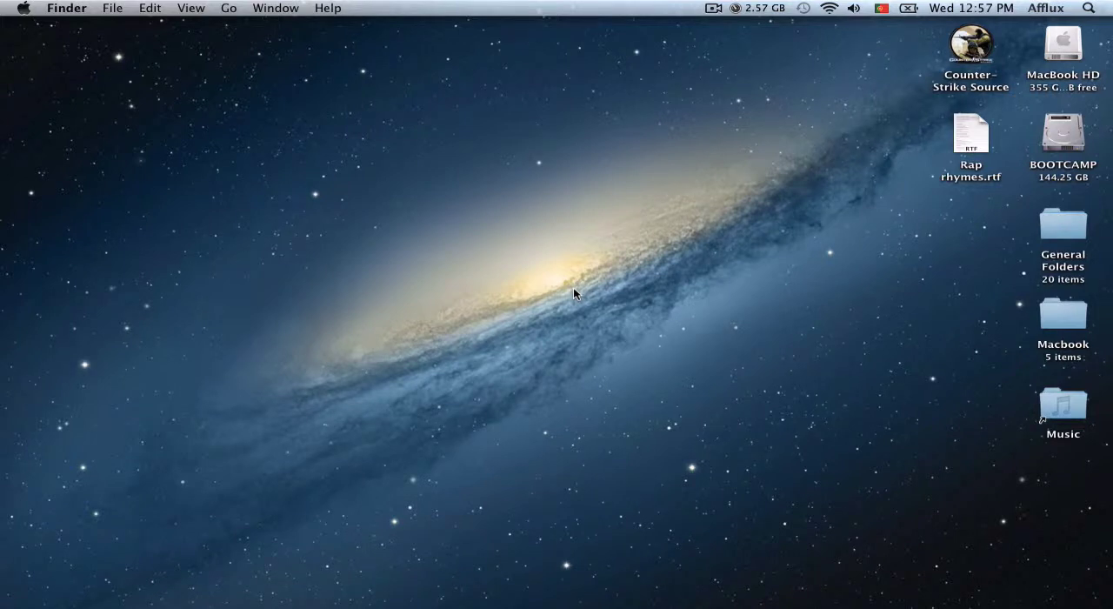
{"action": "mouse_move", "coordinate": [564, 280]}
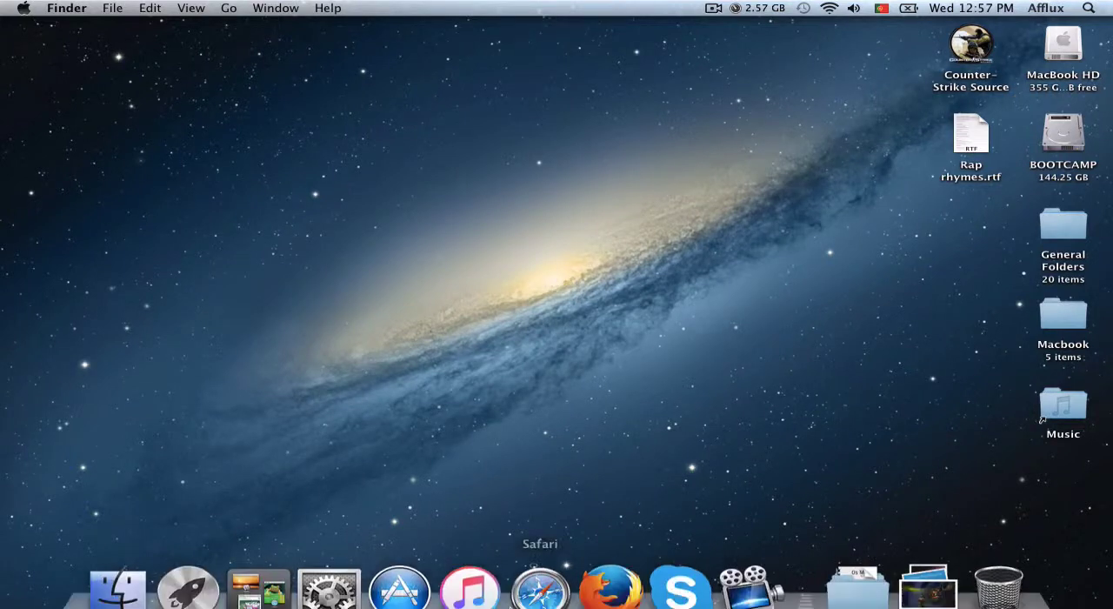
{"action": "mouse_move", "coordinate": [329, 563]}
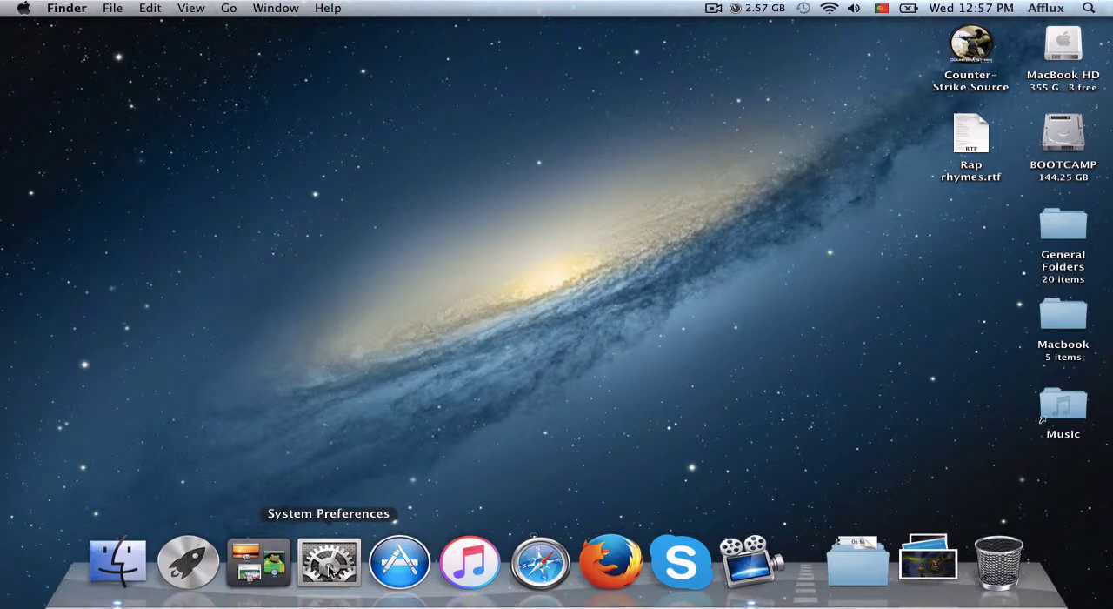
Step: Launch System Preferences and go to the Security & Privacy pane
{"action": "left_click", "coordinate": [327, 560]}
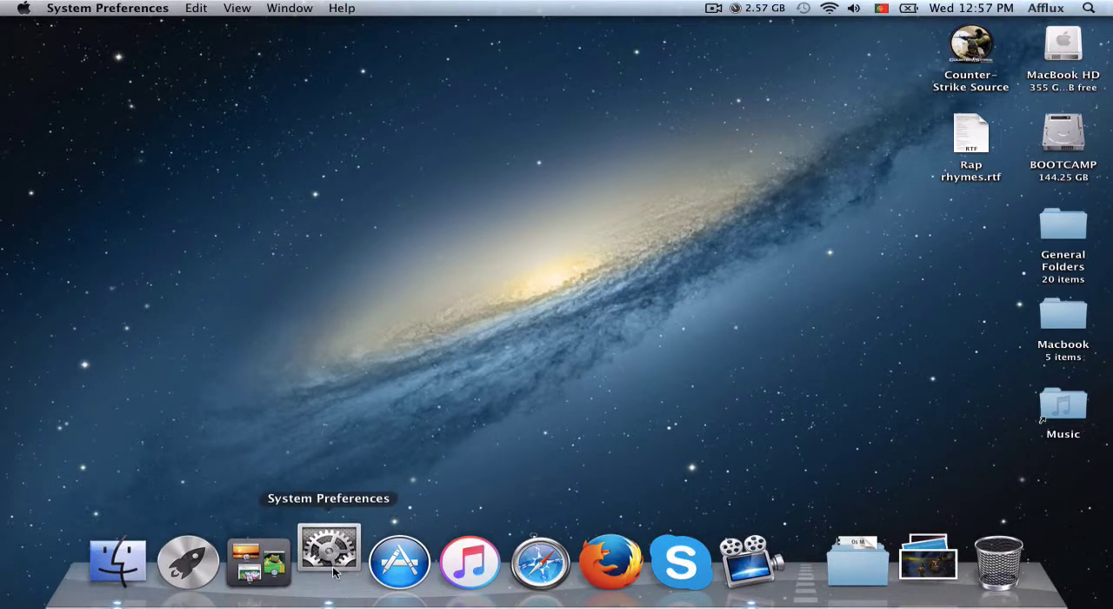
{"action": "left_click", "coordinate": [329, 560]}
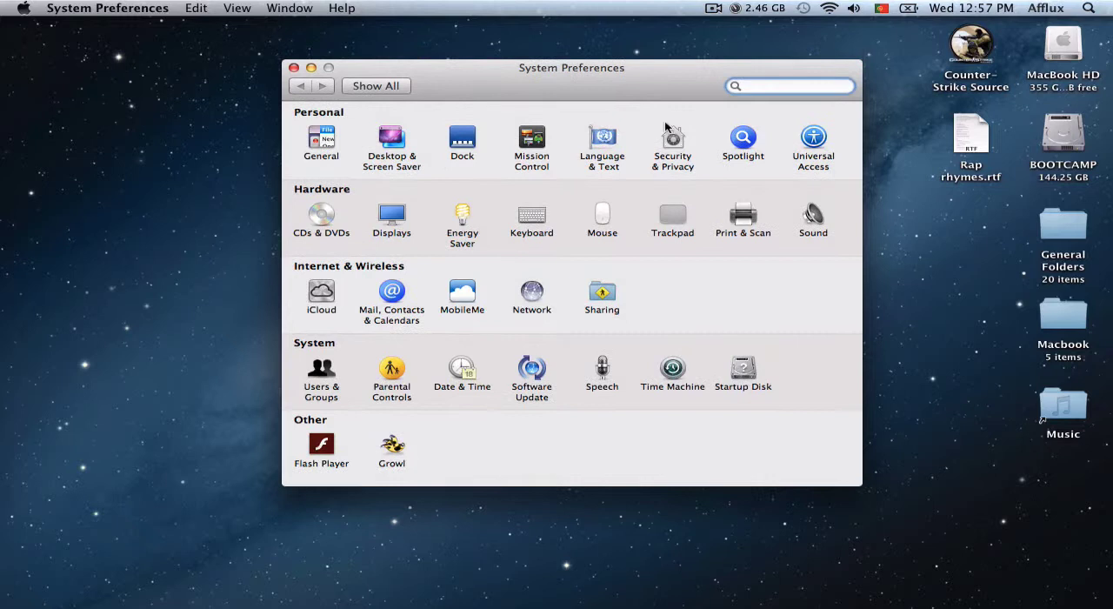
{"action": "left_click", "coordinate": [671, 139]}
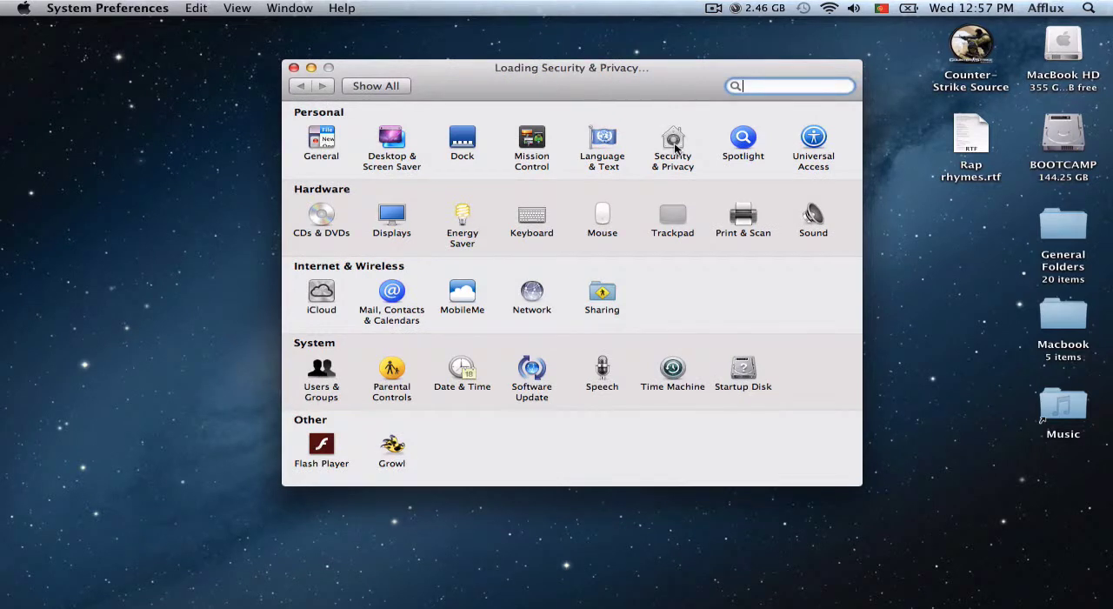
Step: Unlock Security & Privacy with the account password so settings can be edited
{"action": "left_click", "coordinate": [671, 139]}
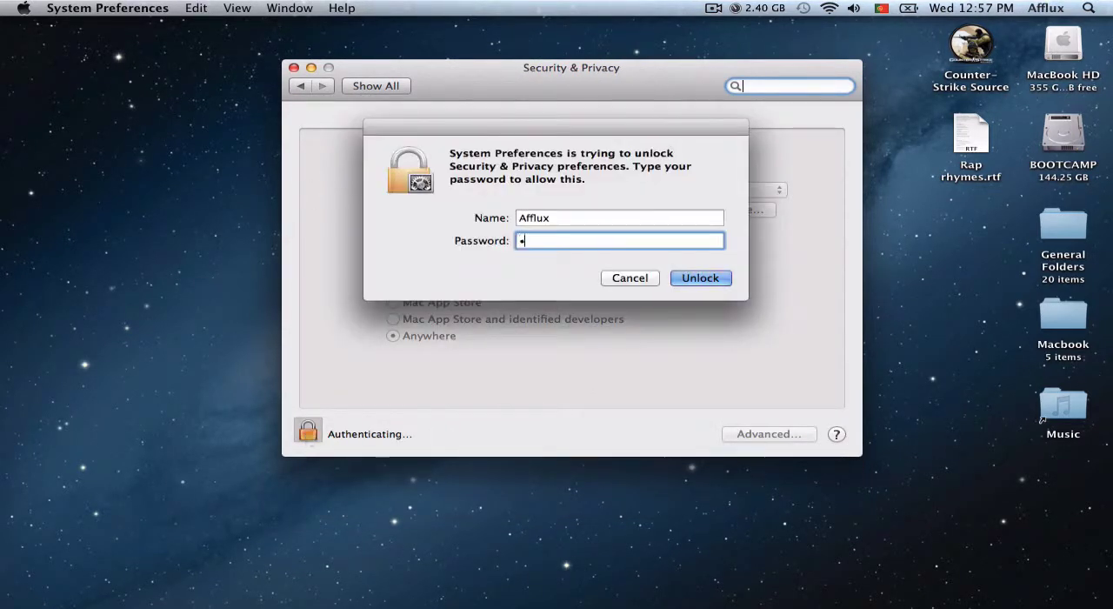
{"action": "type", "text": "password"}
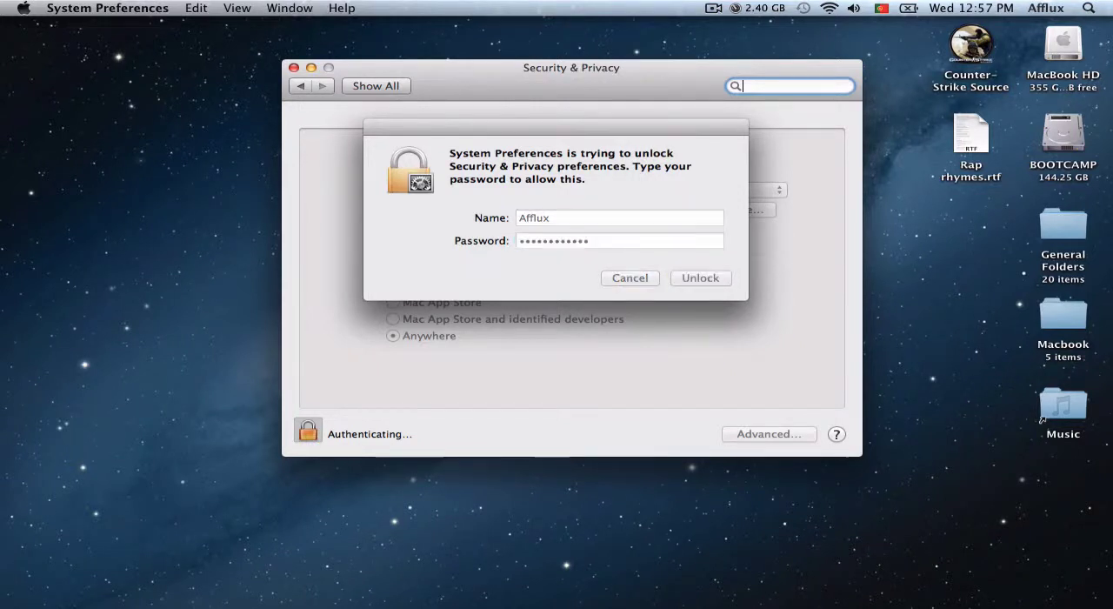
{"action": "left_click", "coordinate": [699, 278]}
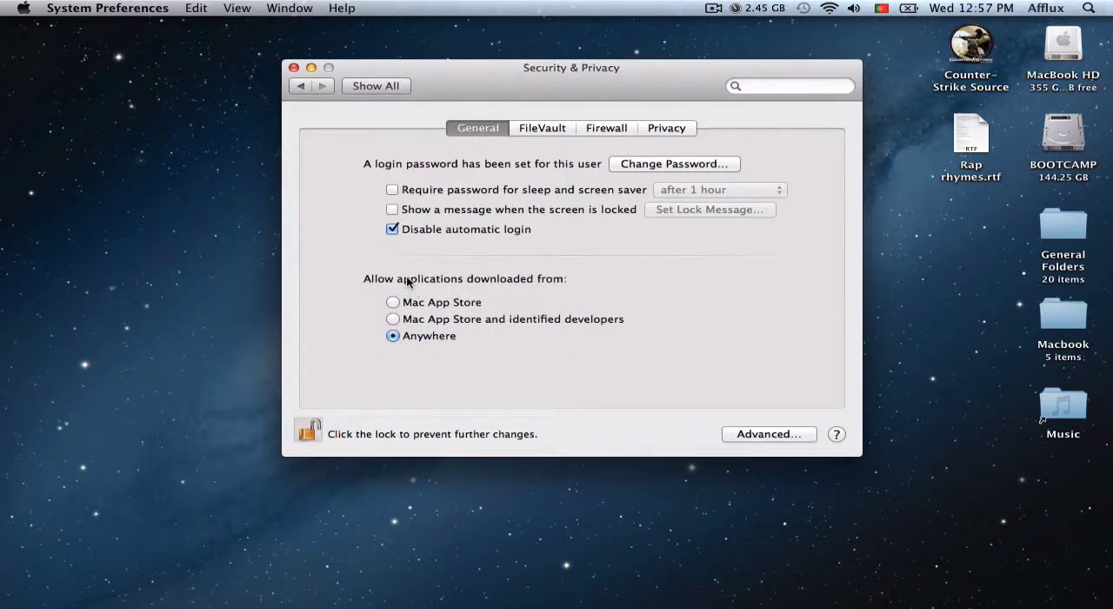
{"action": "mouse_move", "coordinate": [400, 302]}
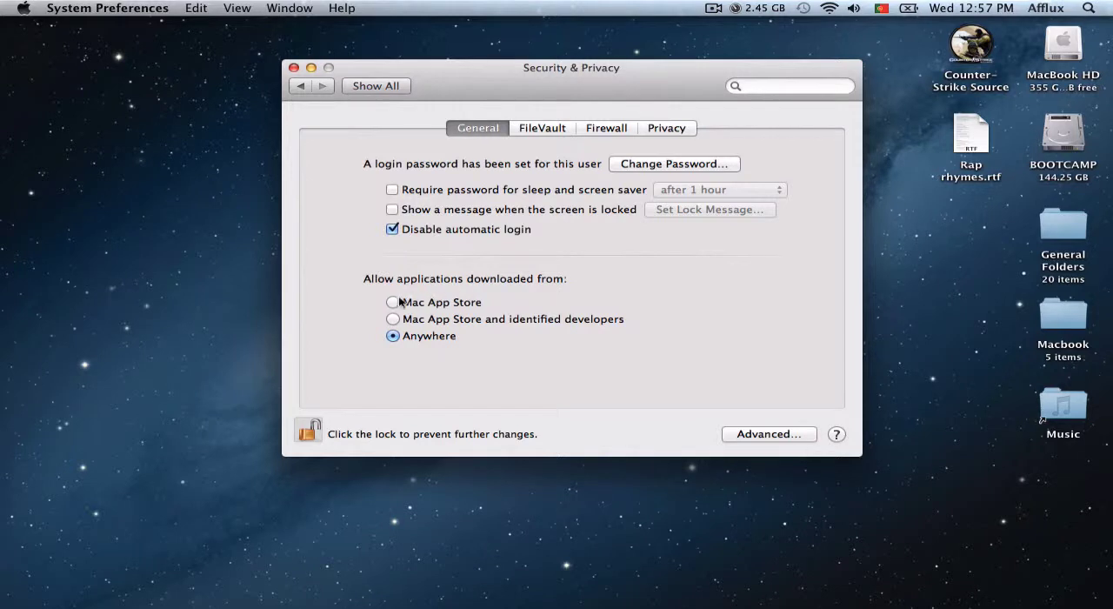
{"action": "left_click", "coordinate": [393, 303]}
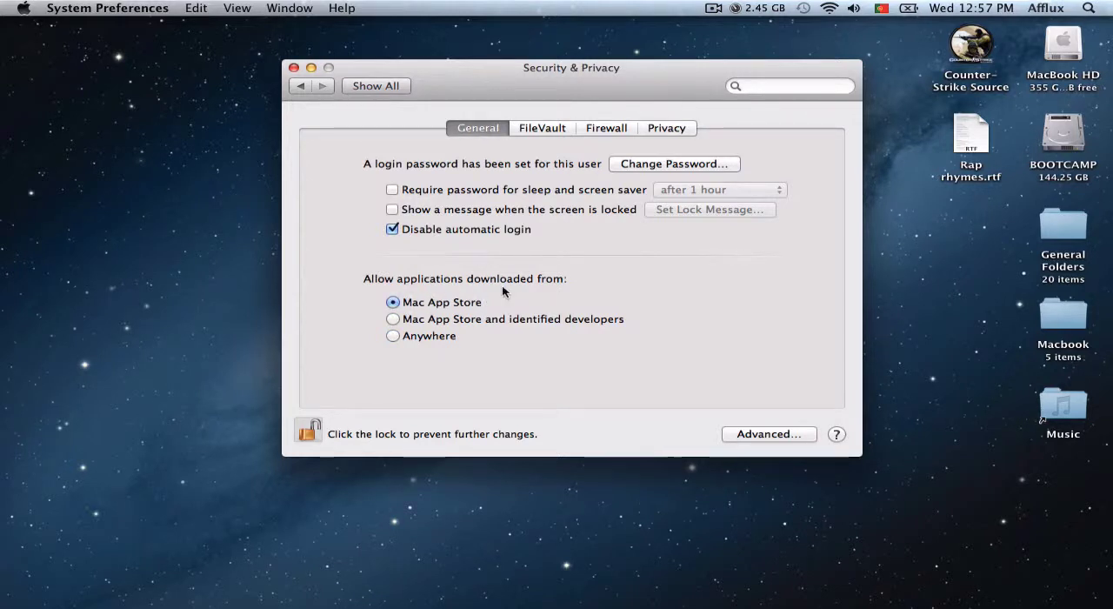
{"action": "left_click", "coordinate": [393, 335]}
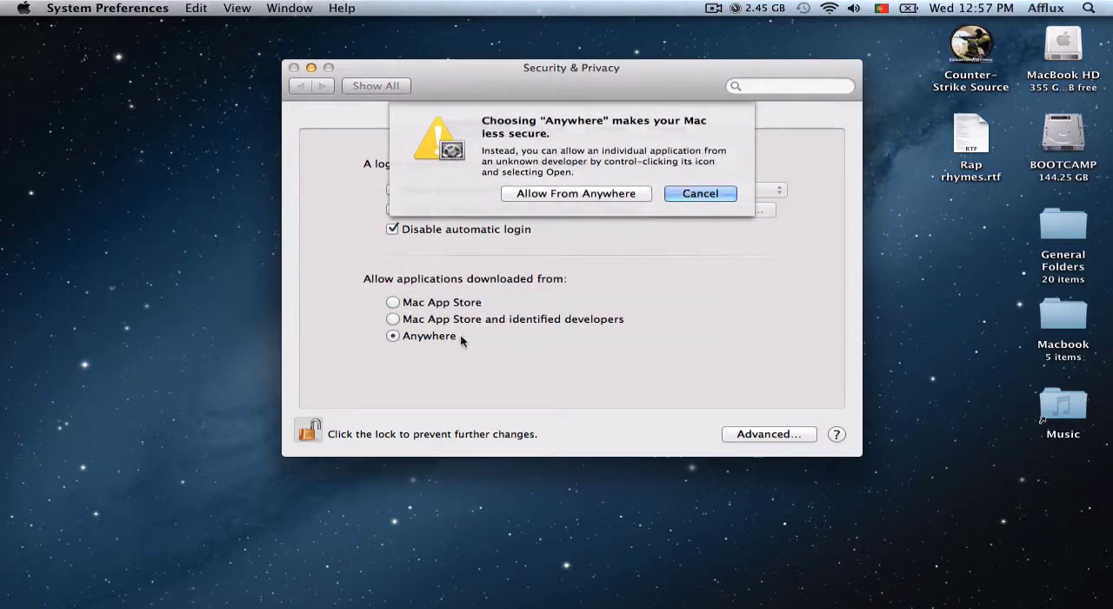
{"action": "left_click", "coordinate": [575, 193]}
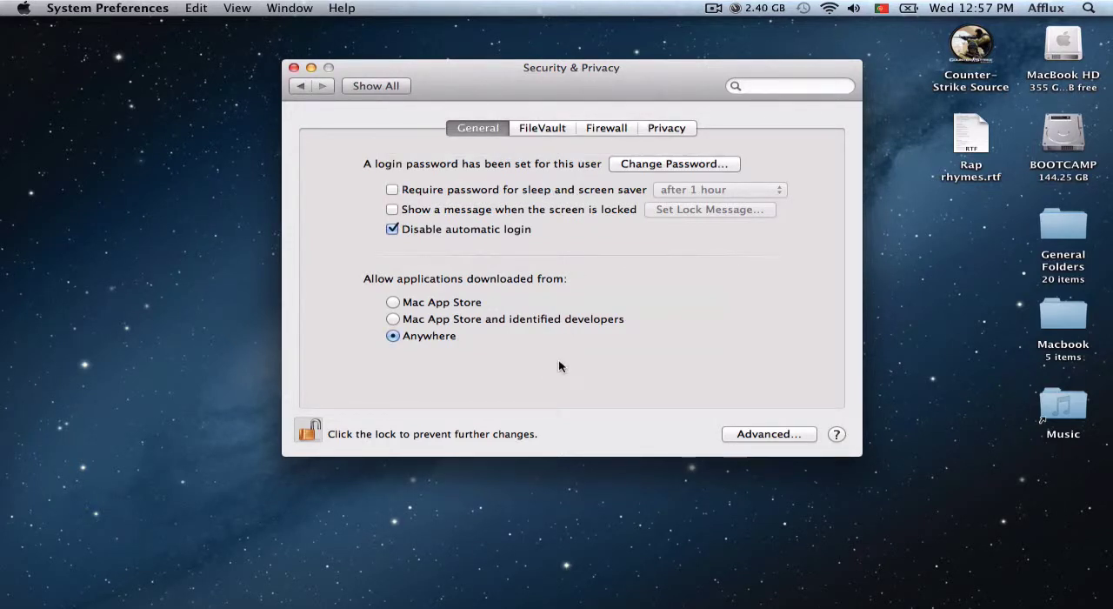
{"action": "mouse_move", "coordinate": [591, 393]}
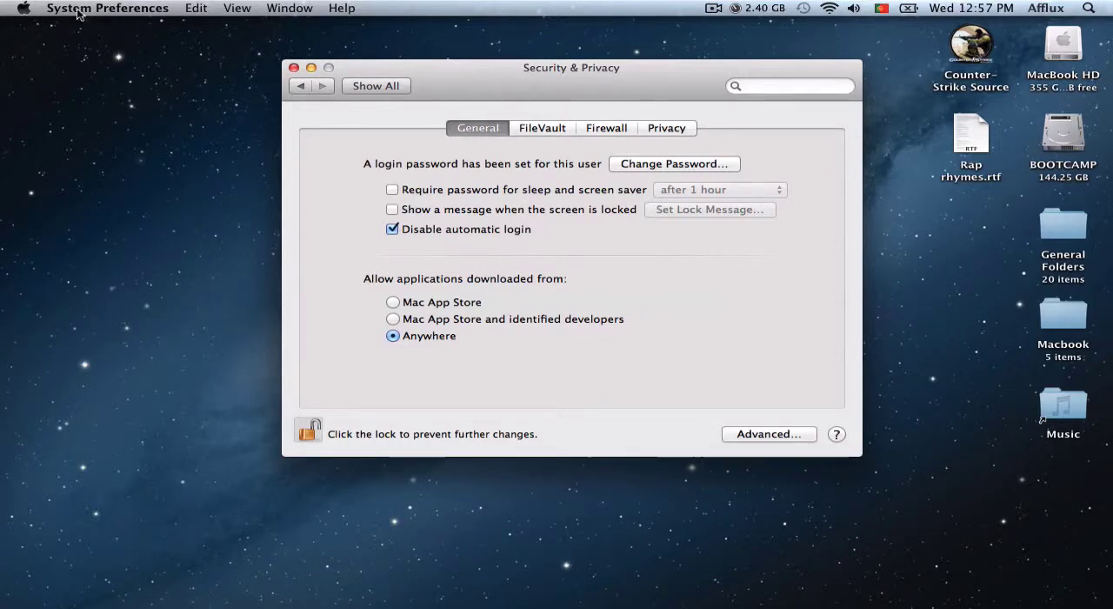
Step: Quit System Preferences, leaving the Finder desktop in front
{"action": "left_click", "coordinate": [292, 66]}
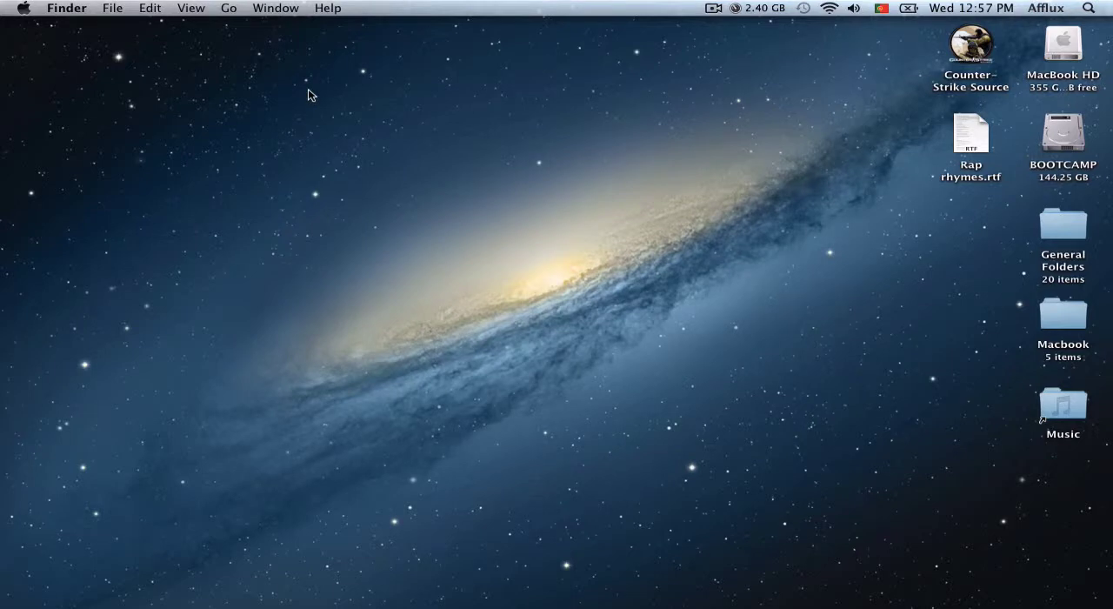
{"action": "mouse_move", "coordinate": [563, 283]}
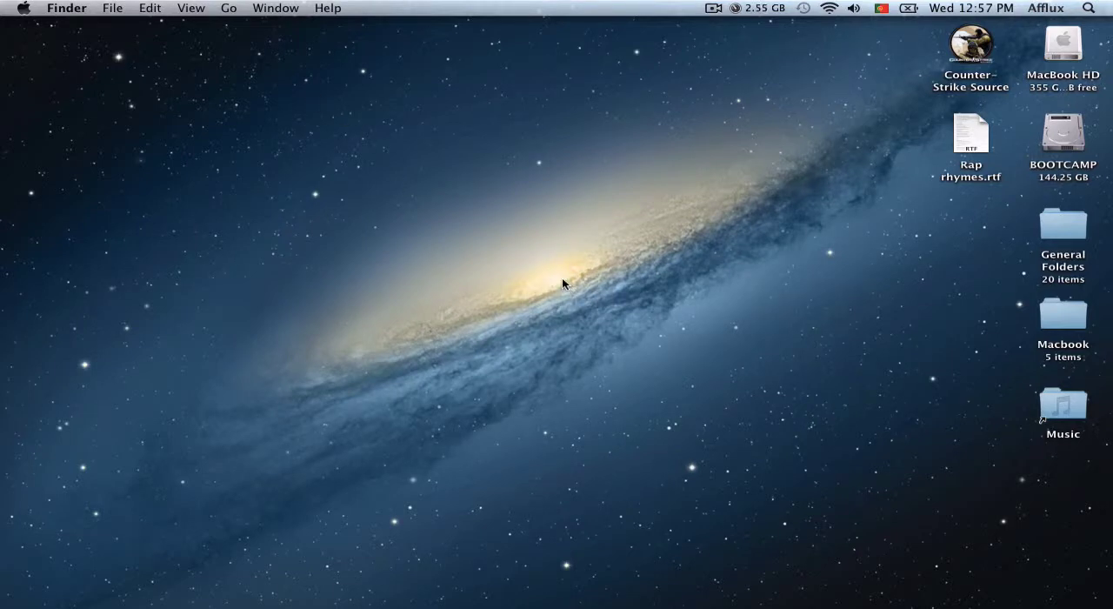